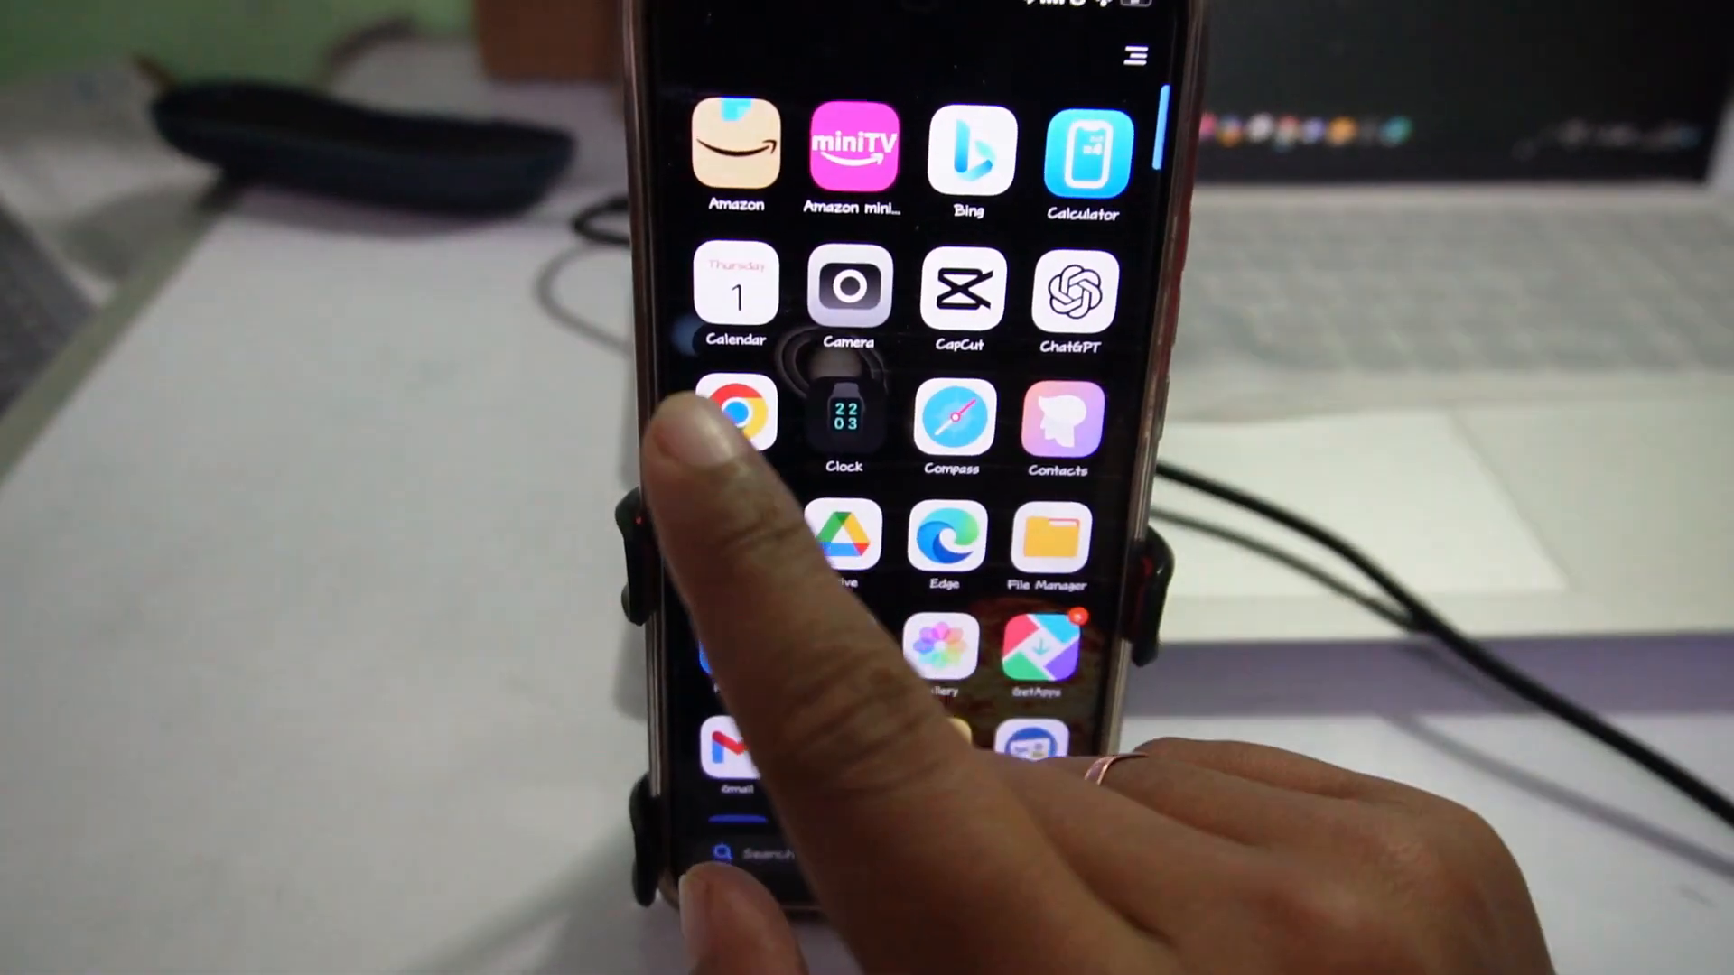
Launch Chrome and search Google for 'discord login'.
{"action": "left_click", "coordinate": [735, 418]}
{"action": "type", "text": "disc"}
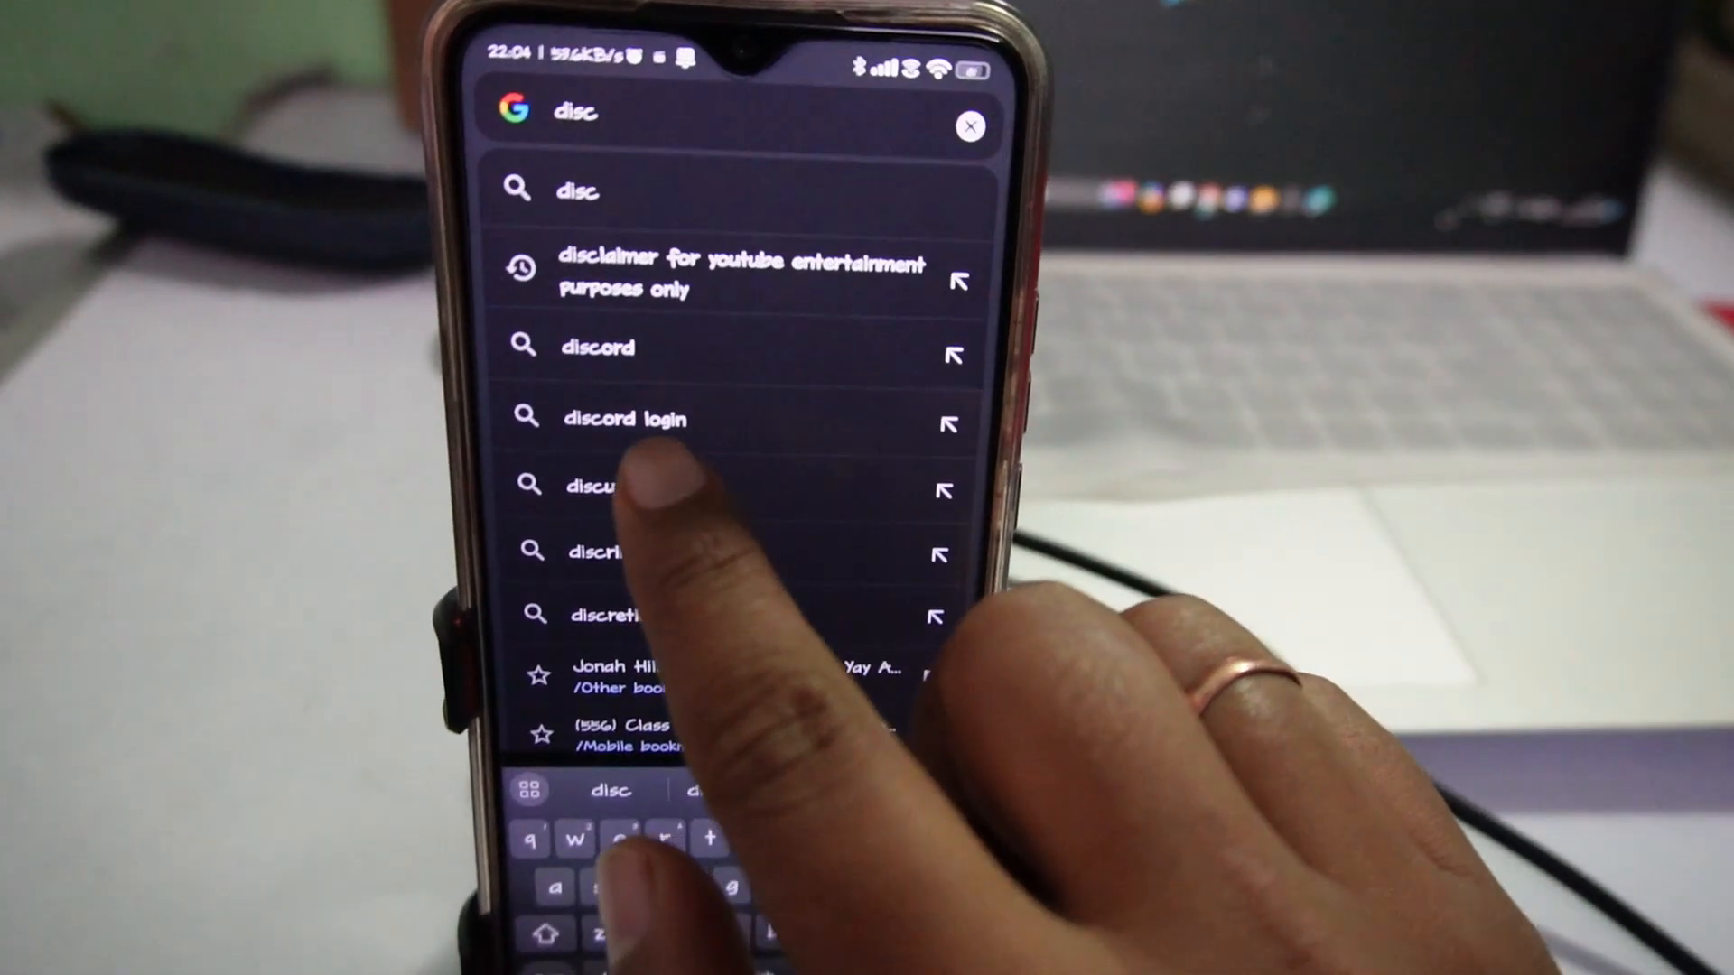
{"action": "left_click", "coordinate": [625, 419]}
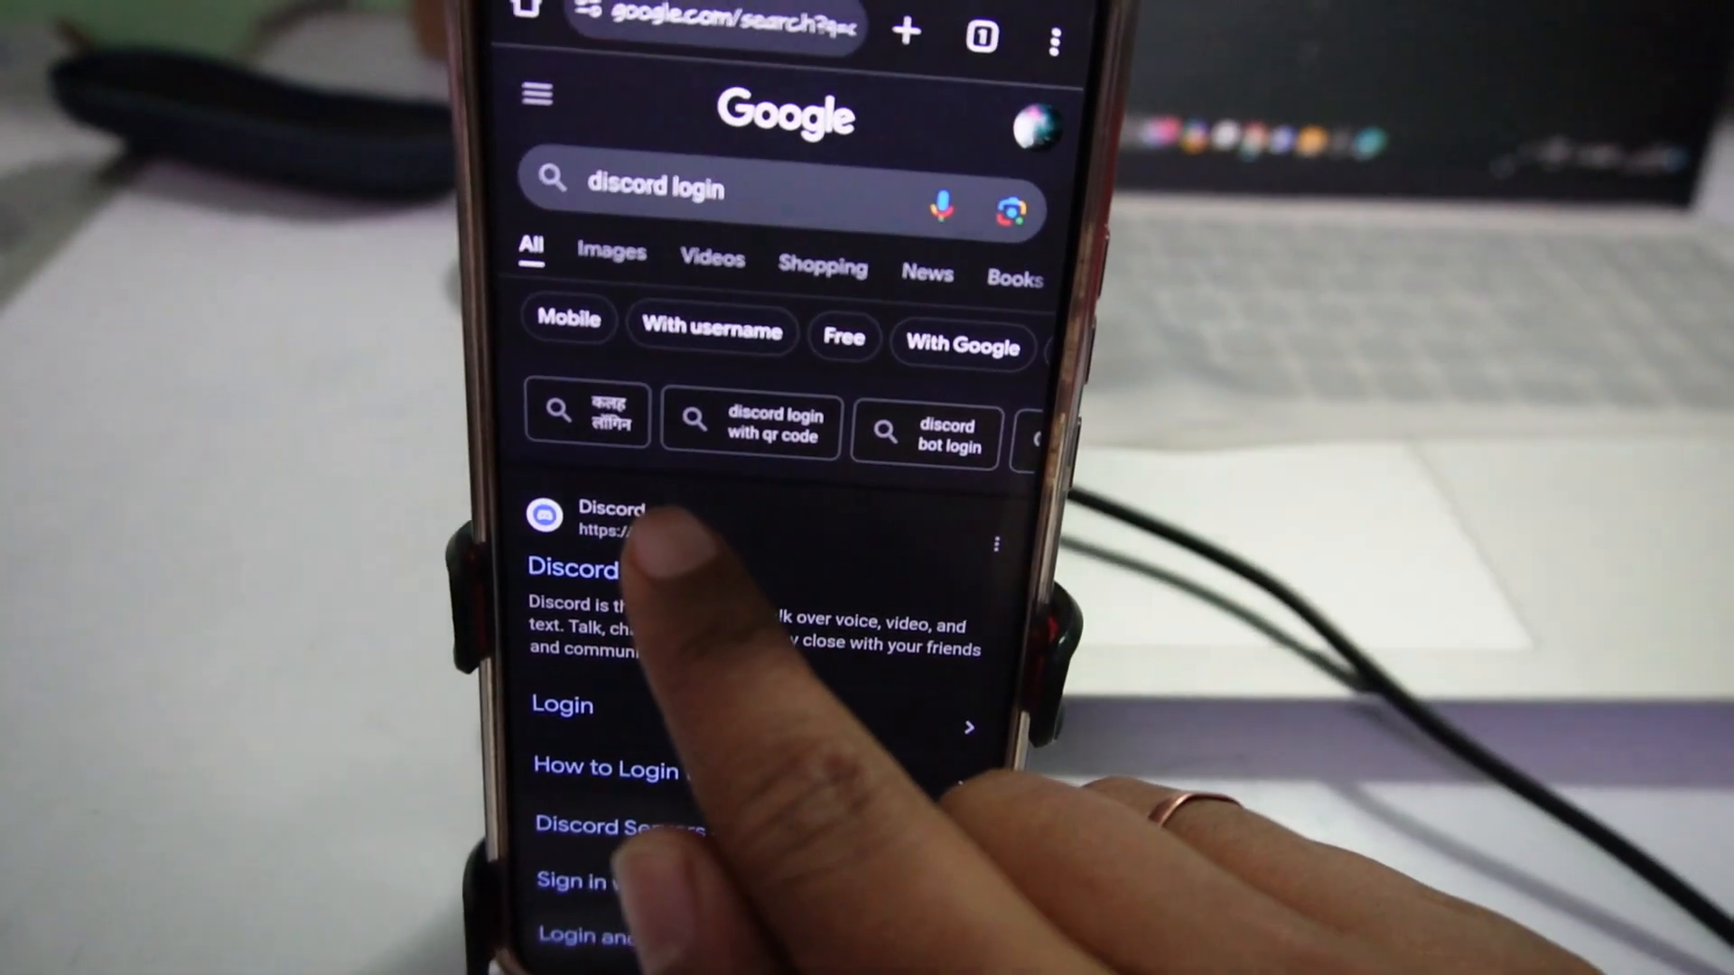
Go to discord.com from the results and launch the Discord web app.
{"action": "left_click", "coordinate": [572, 568]}
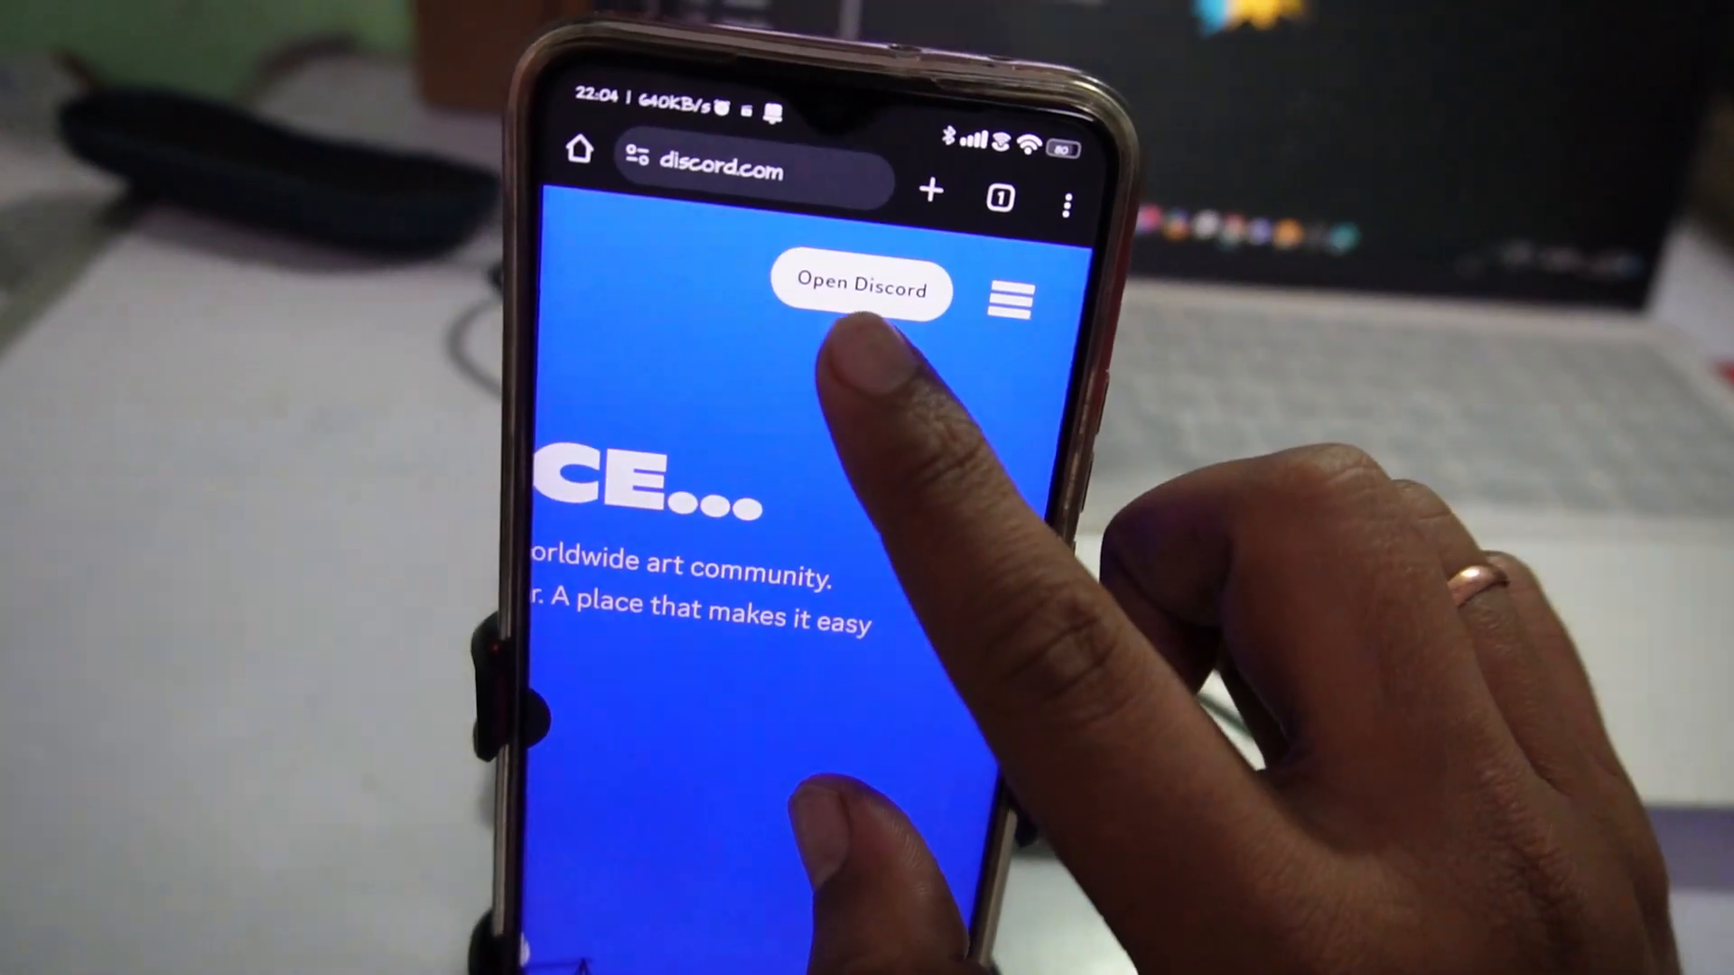
{"action": "left_click", "coordinate": [860, 289]}
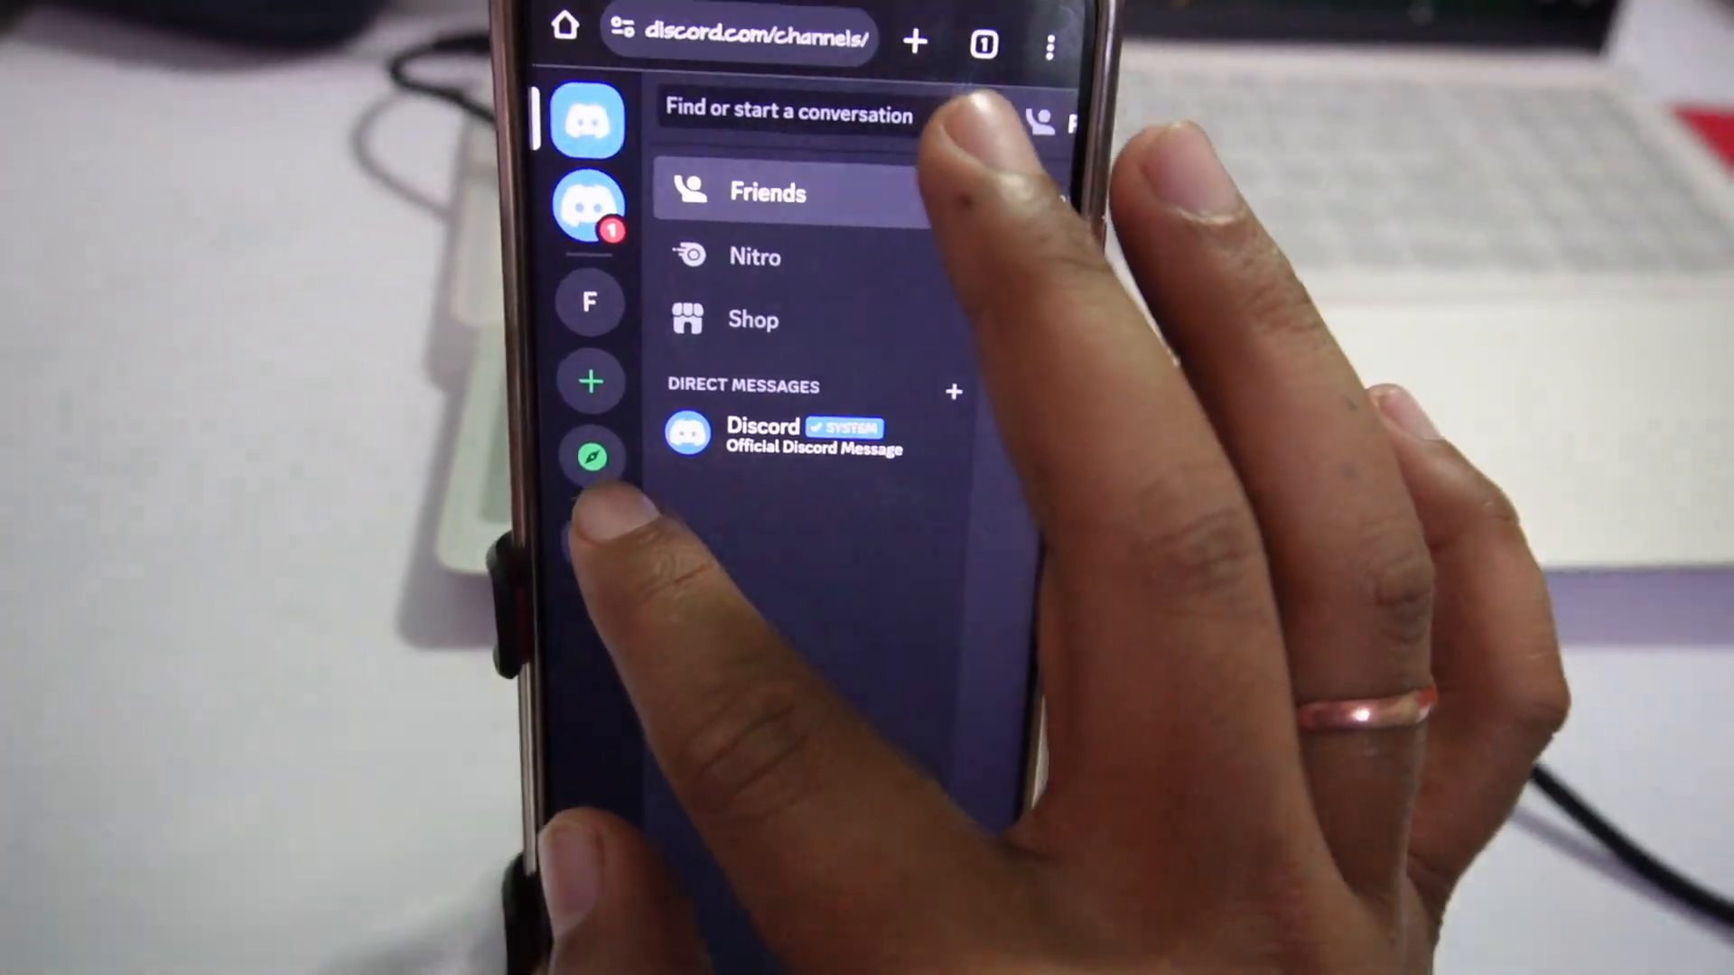
Open Discover's Gaming category and scroll down to the VALORANT community card.
{"action": "left_click", "coordinate": [590, 458]}
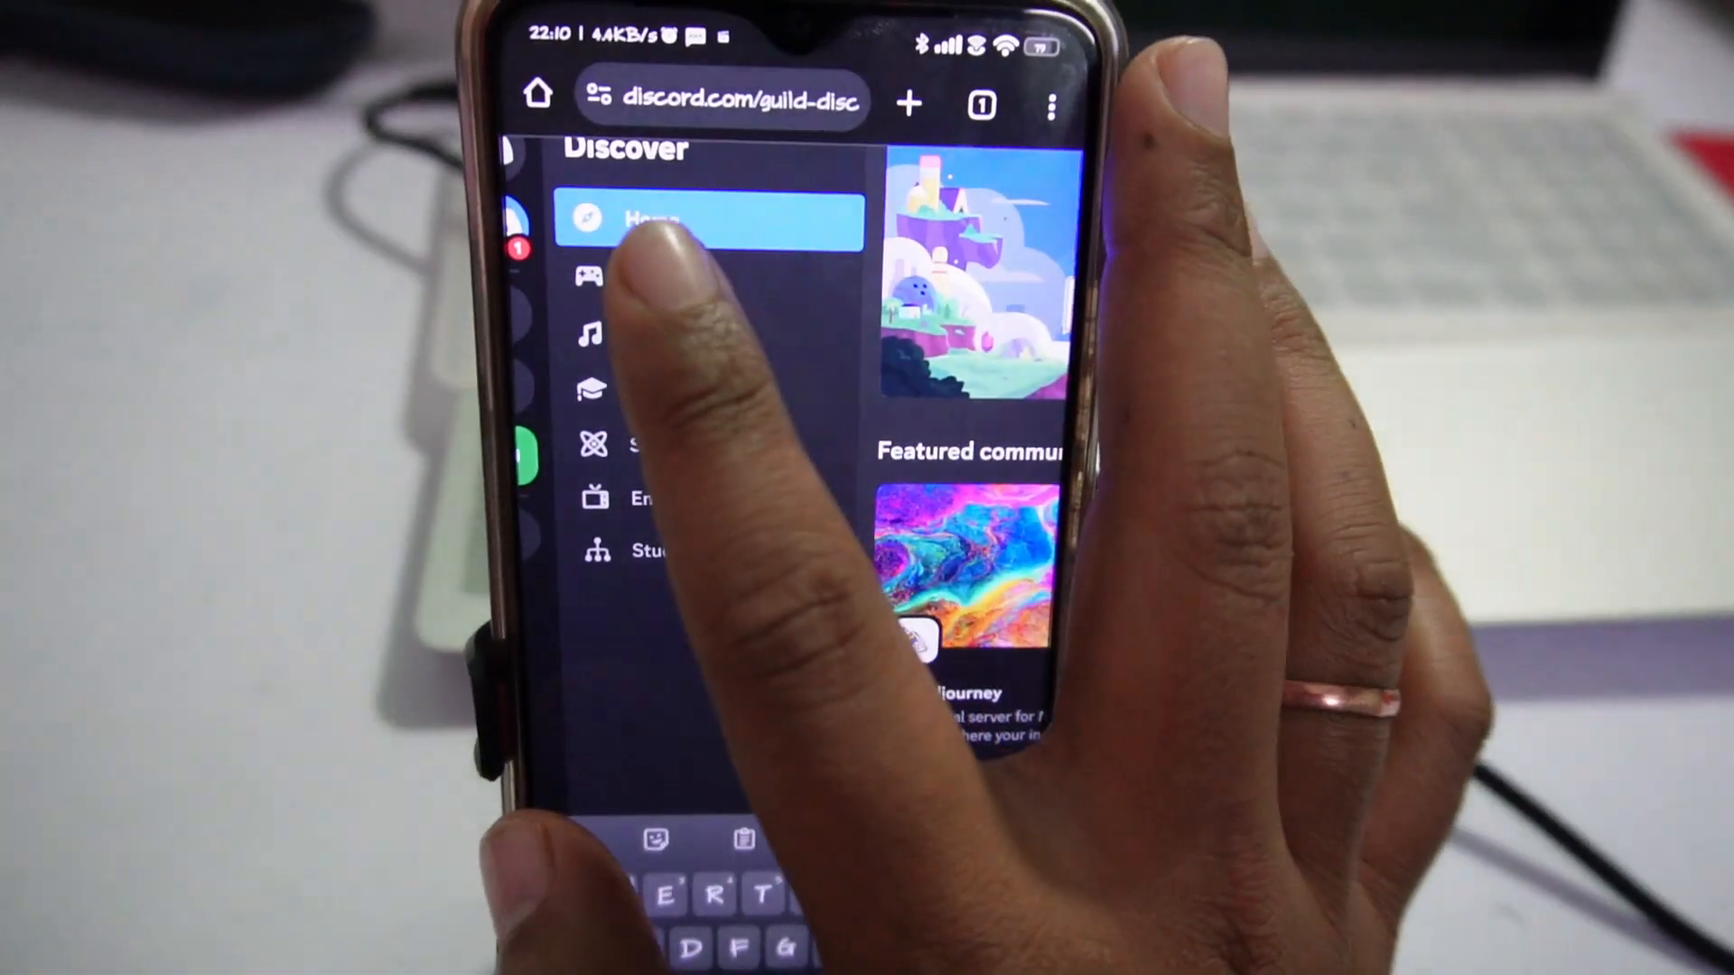
{"action": "left_click", "coordinate": [686, 265]}
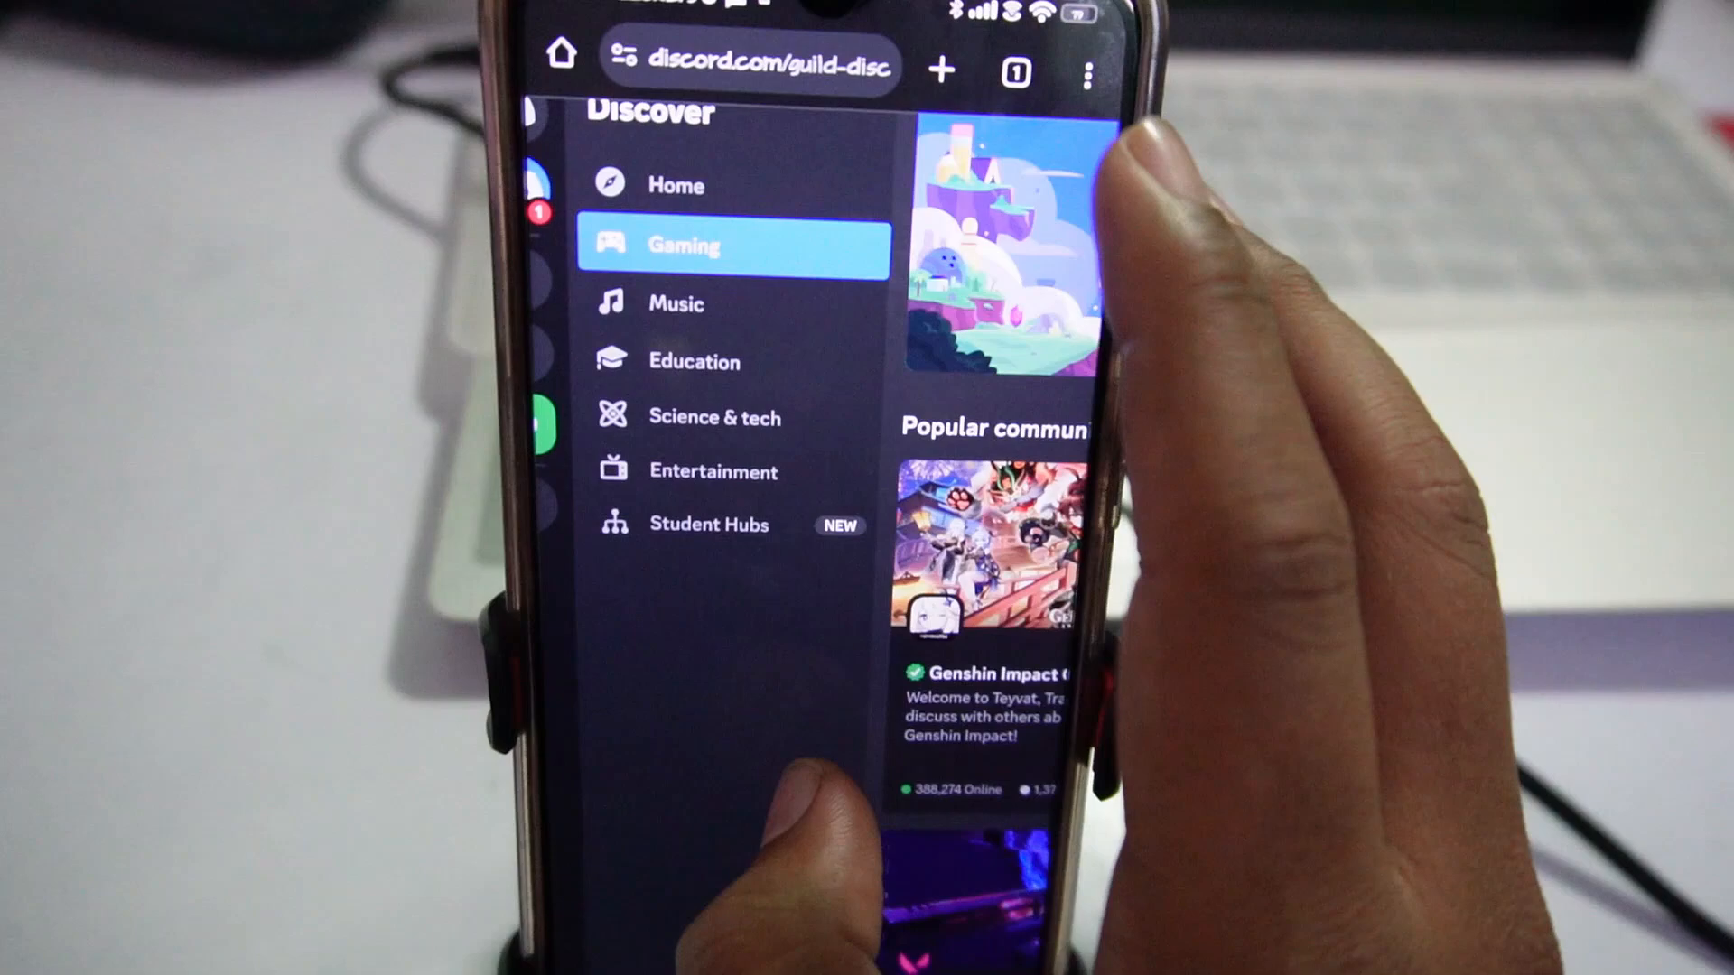
{"action": "scroll", "scroll_direction": "down", "scroll_amount": 3}
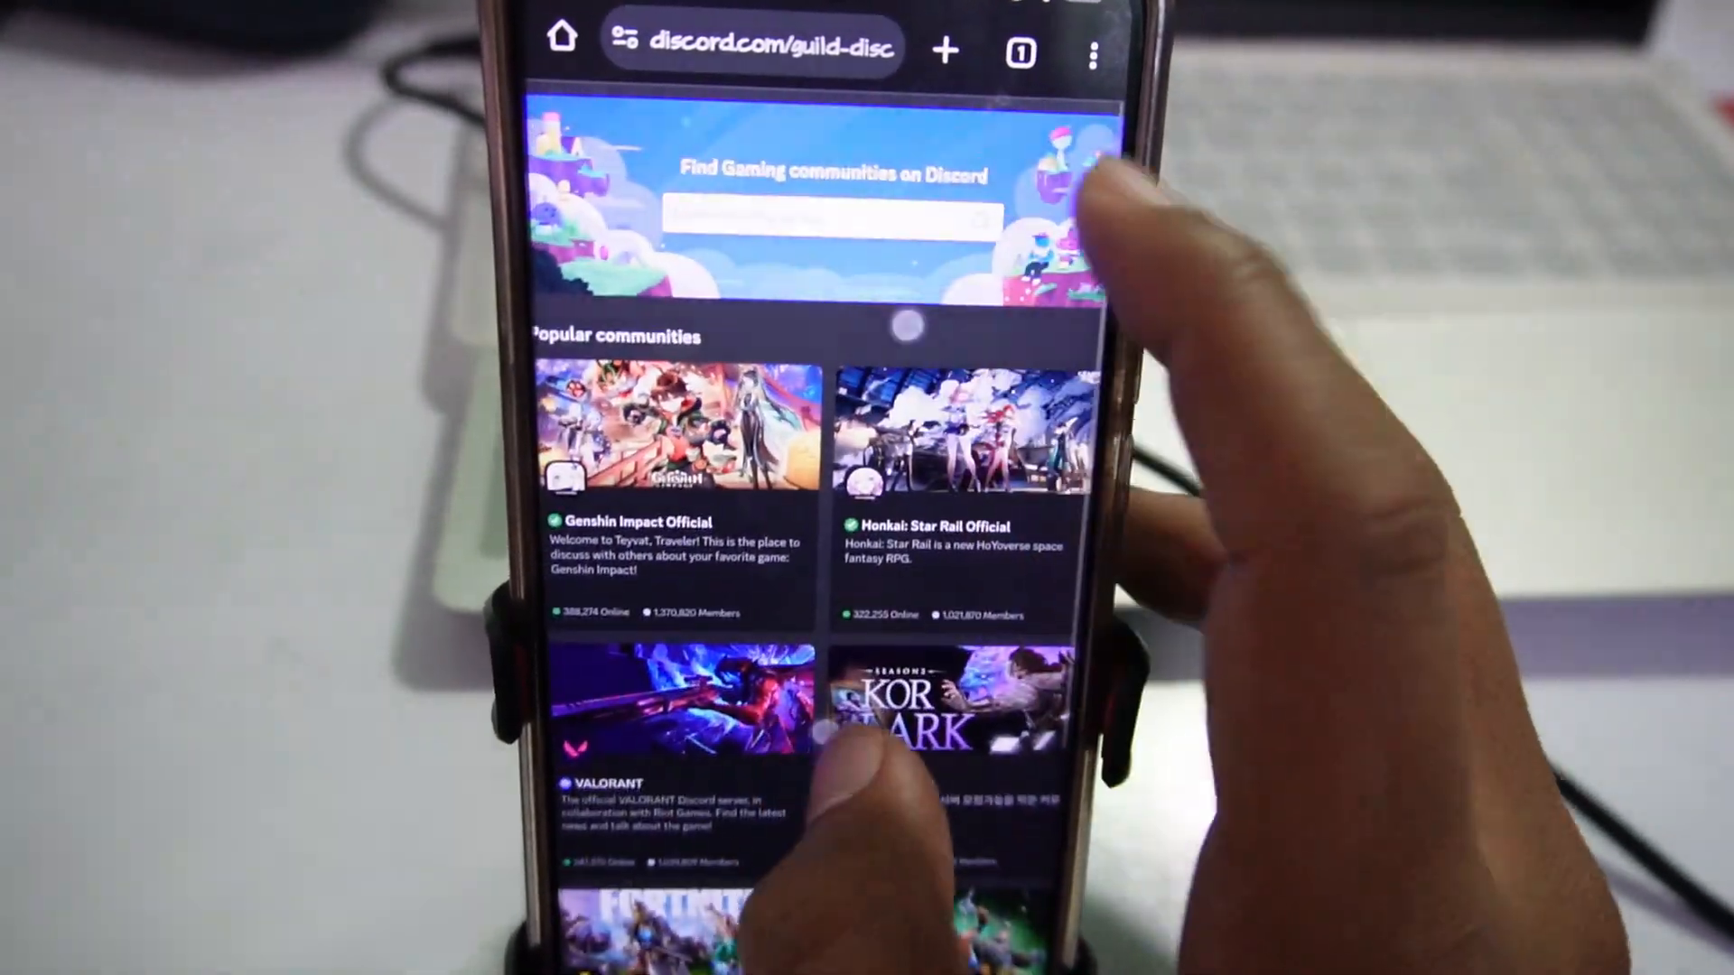
{"action": "scroll", "scroll_direction": "down", "scroll_amount": 3}
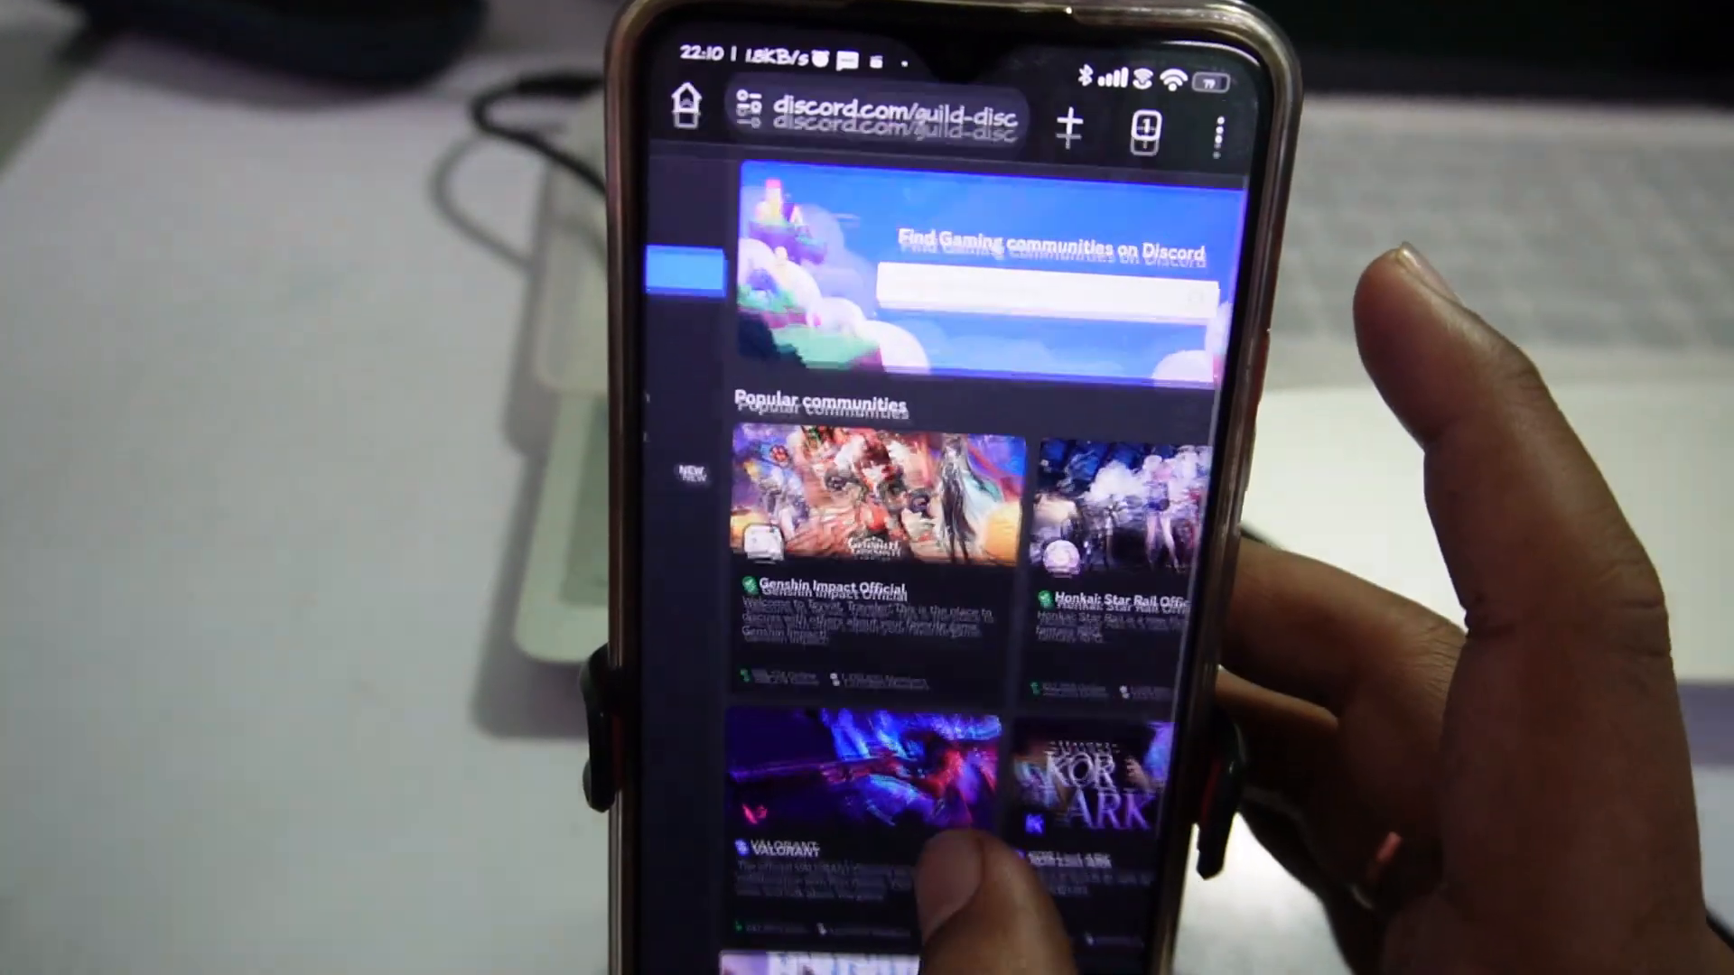
{"action": "scroll", "scroll_direction": "down", "scroll_amount": 3}
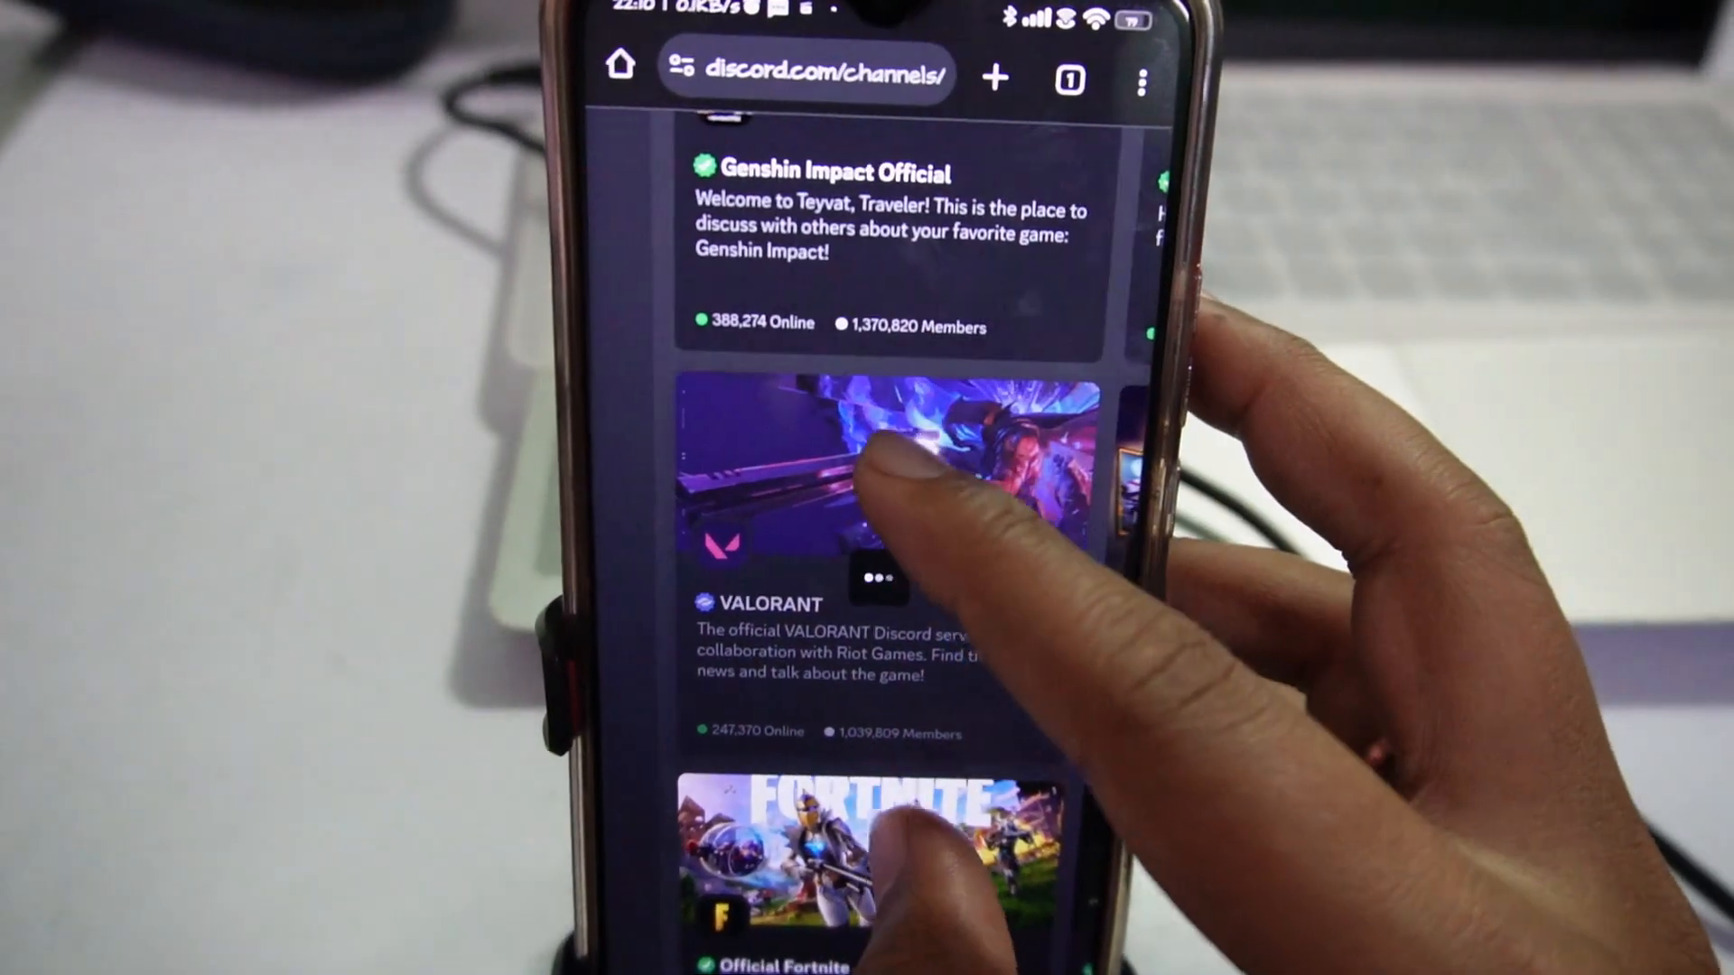
Preview the VALORANT server and scroll through its welcome message and community rules.
{"action": "left_click", "coordinate": [885, 476]}
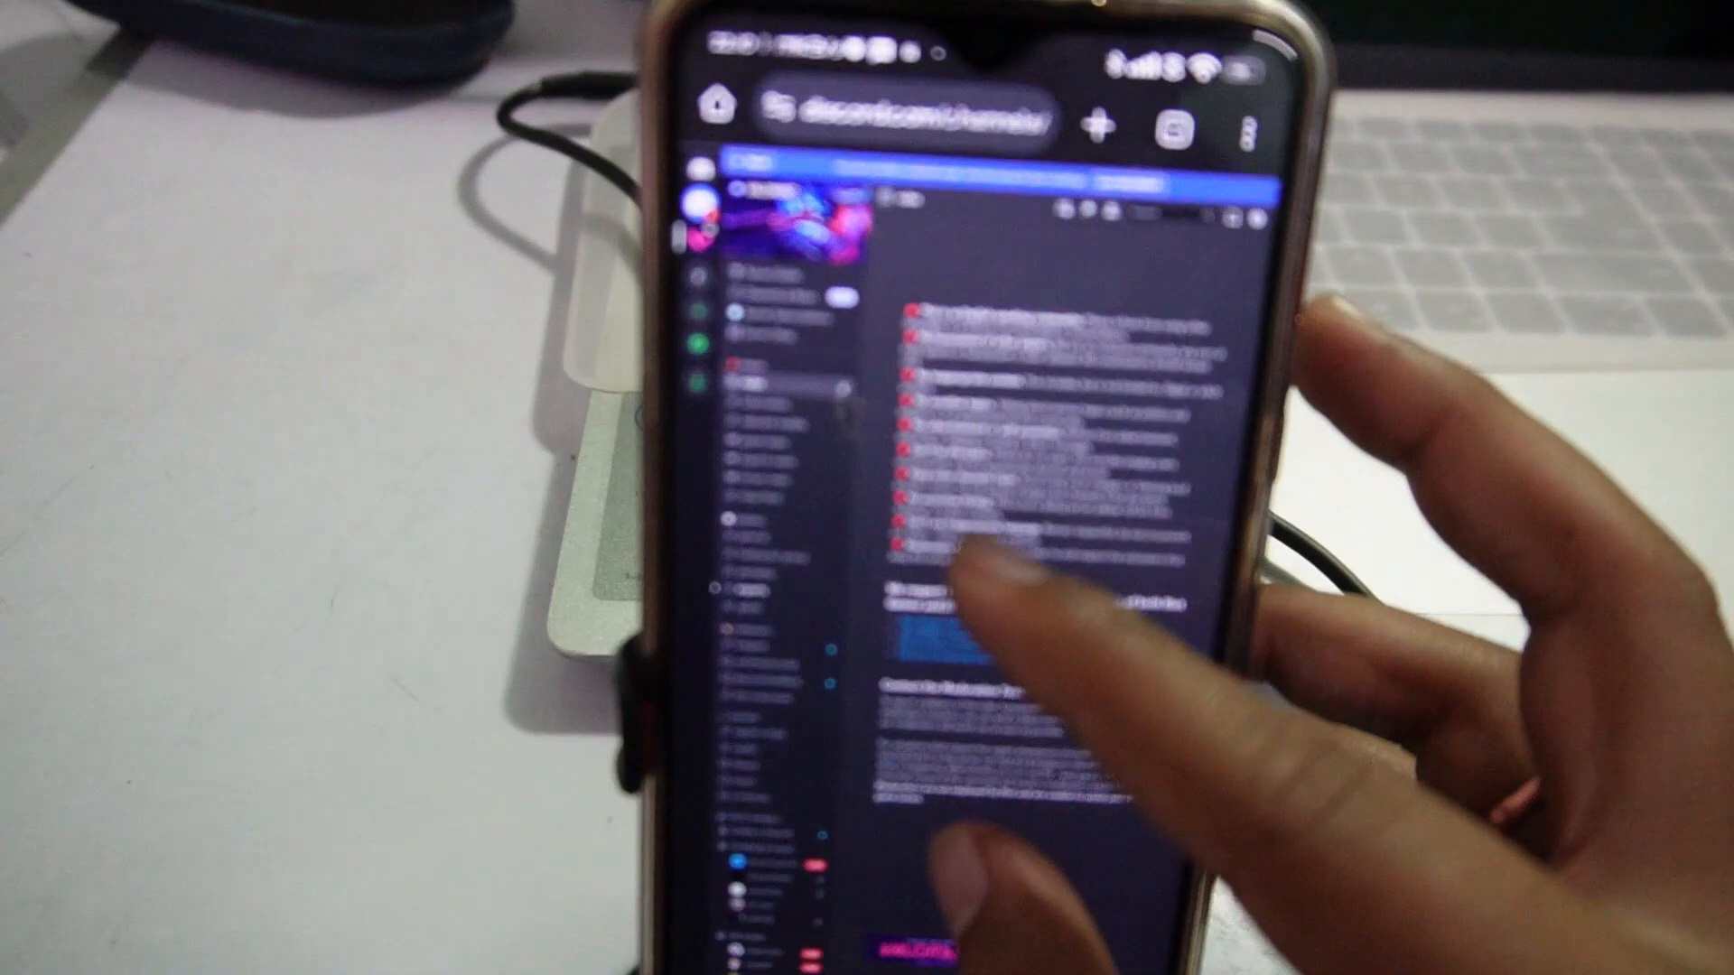
{"action": "scroll", "scroll_direction": "down", "scroll_amount": 3}
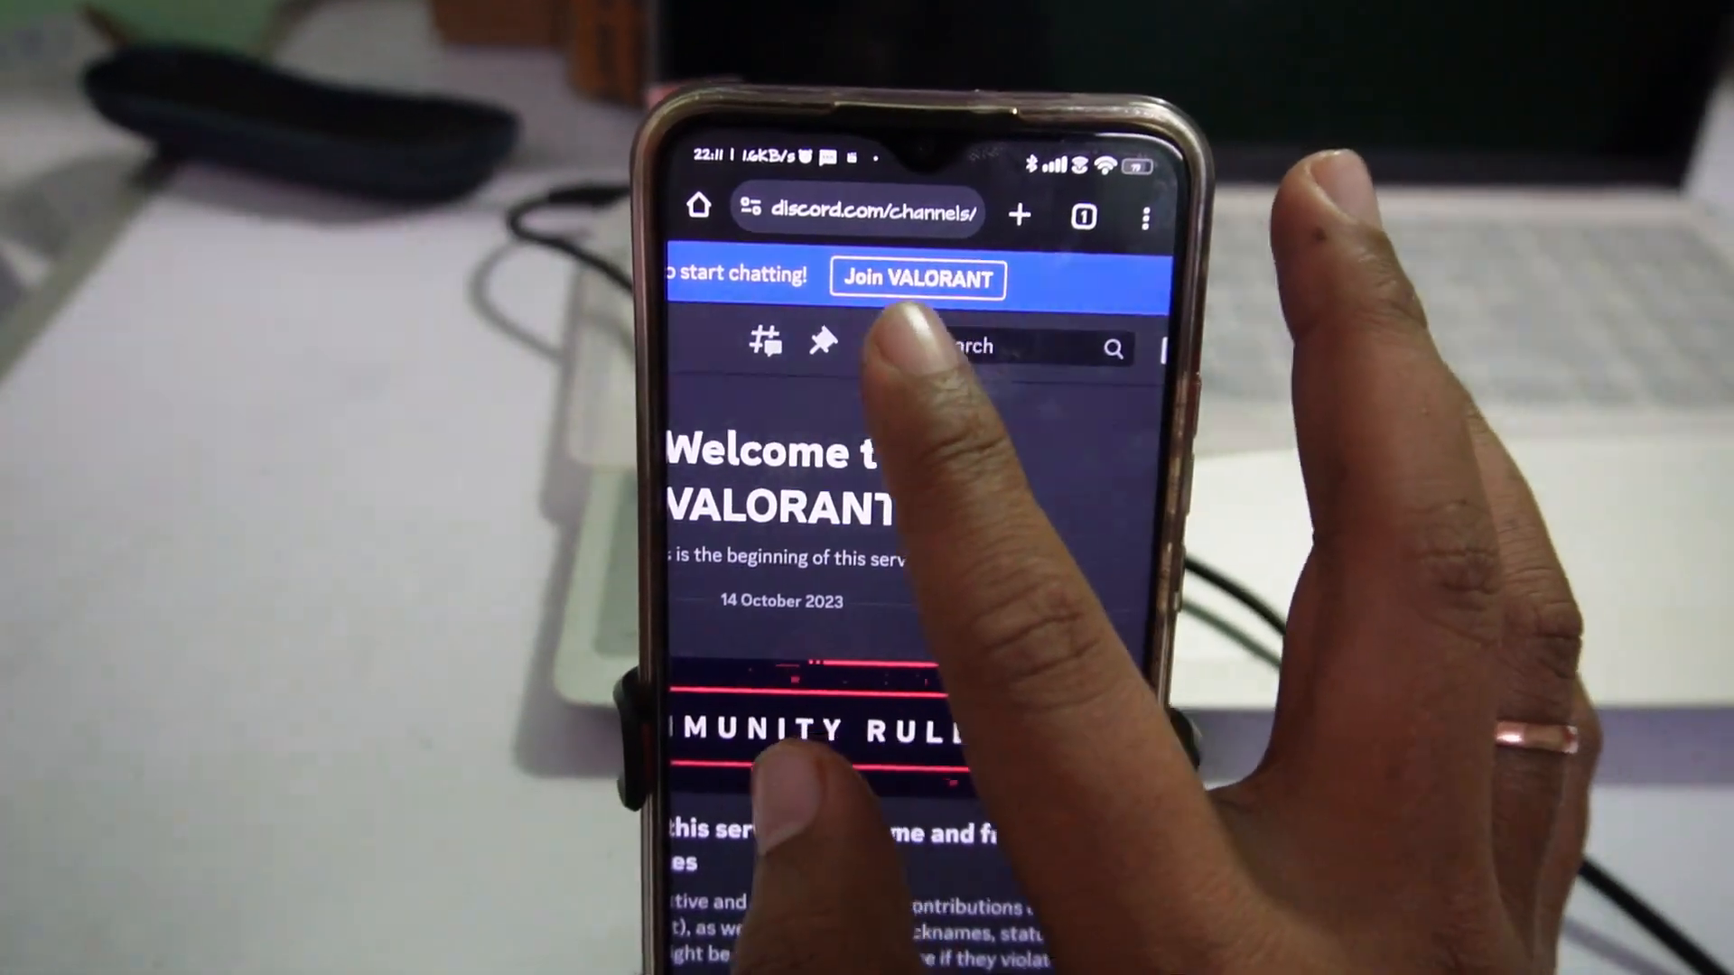
{"action": "scroll", "scroll_direction": "down", "scroll_amount": 3}
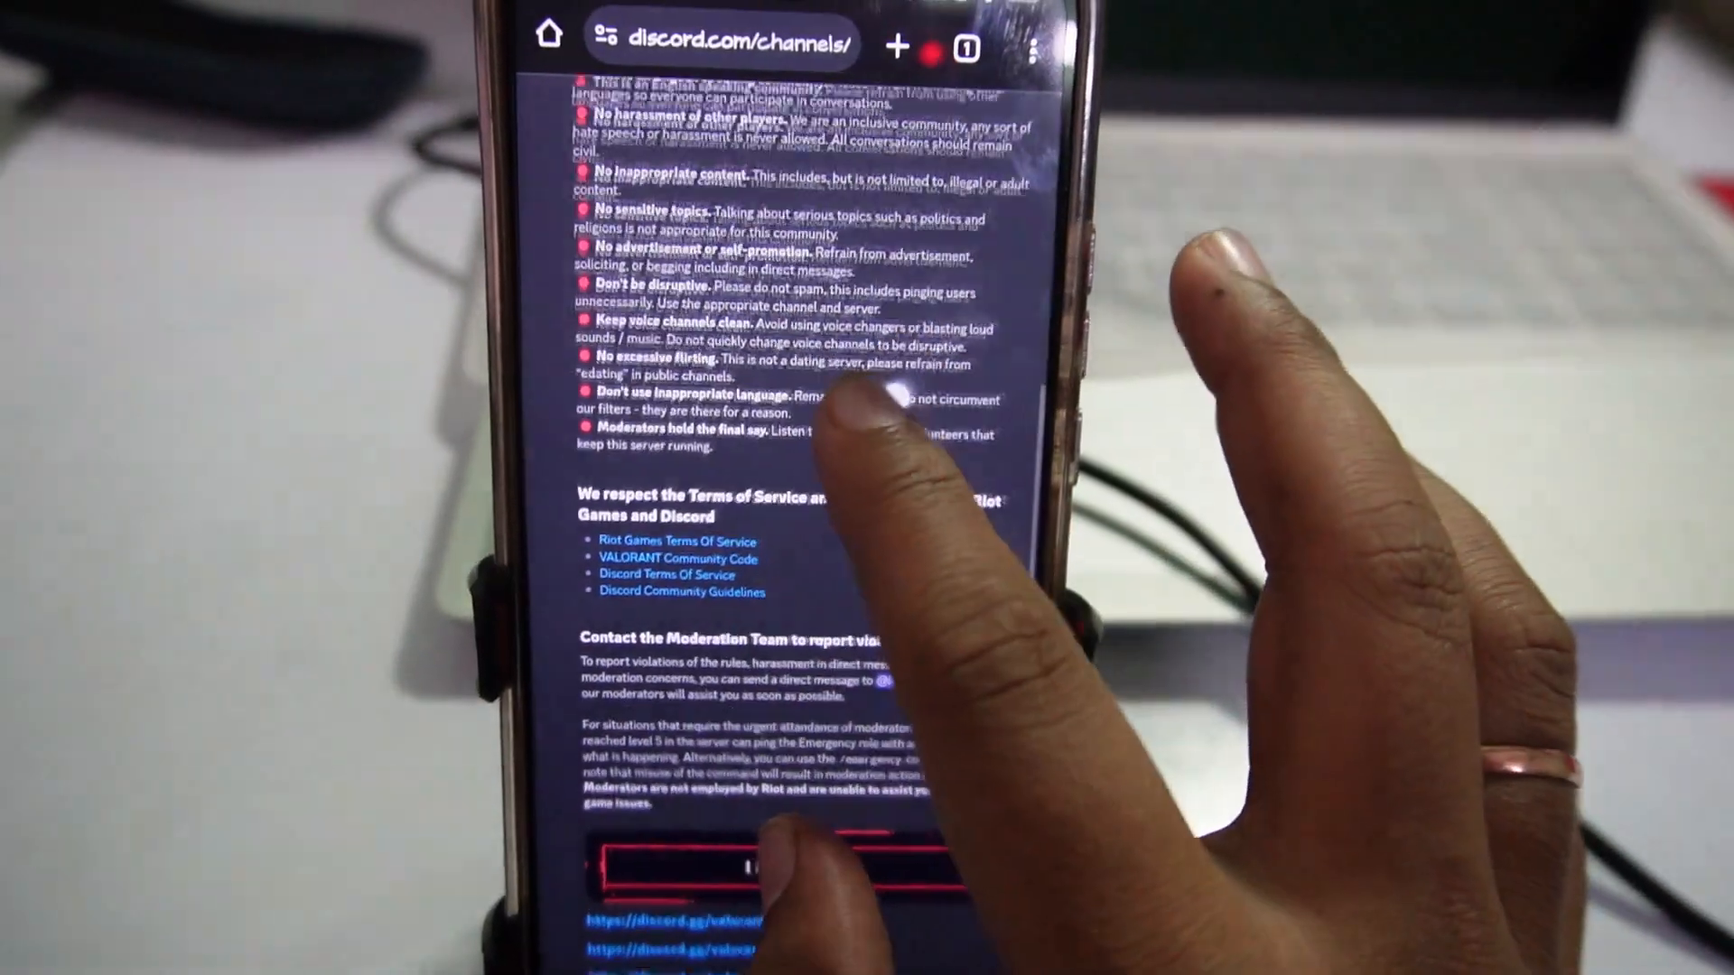